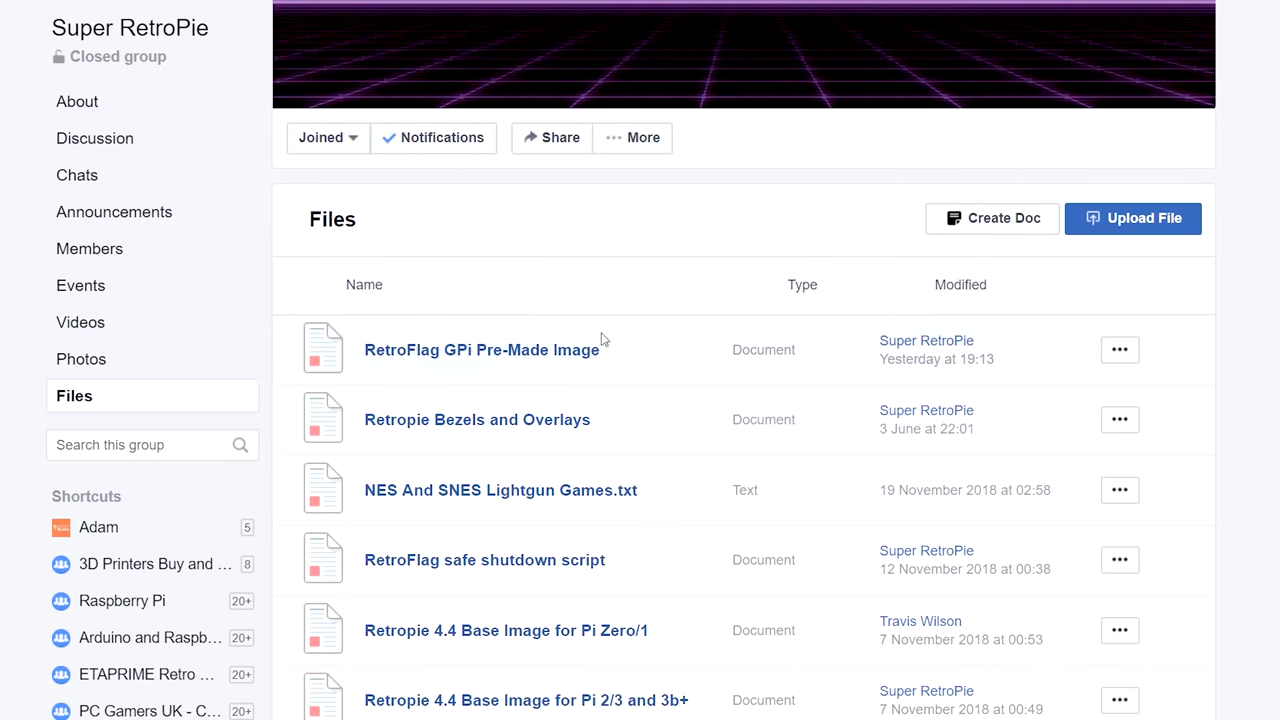
- Open the RetroFlag GPi Pre-Made Image document and highlight the words 'No Roms'
click(481, 349)
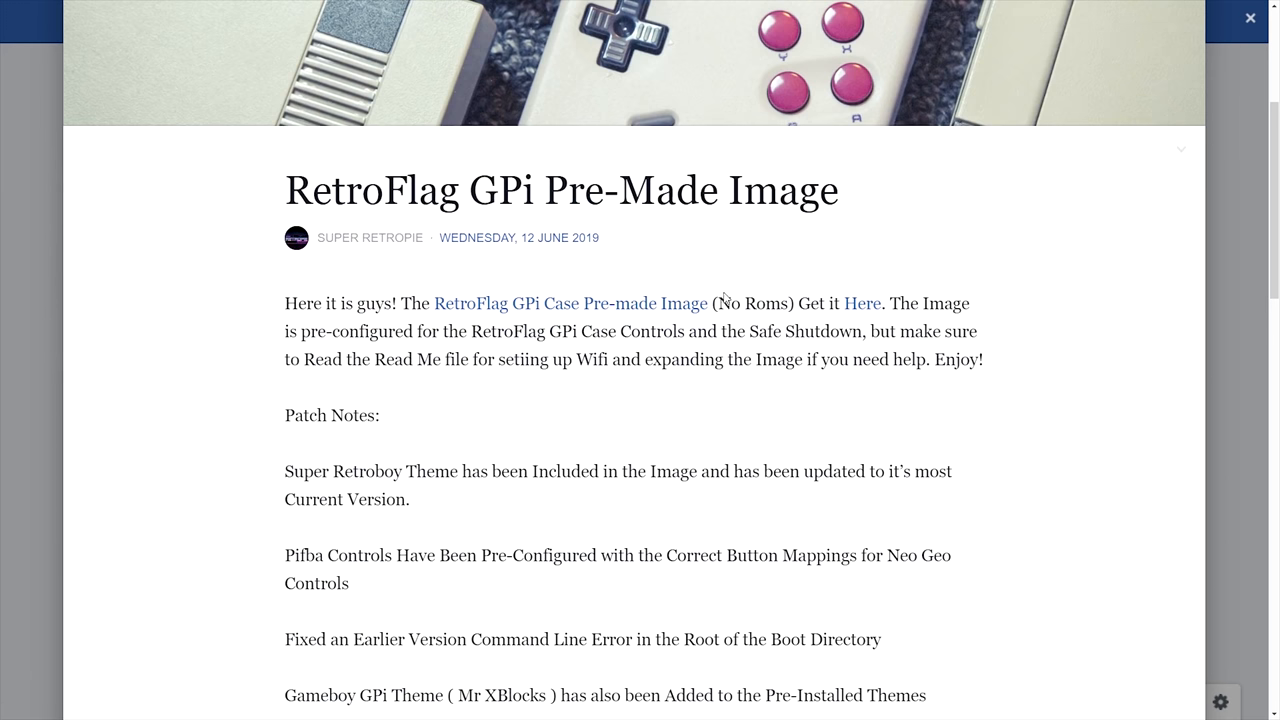
double_click(752, 303)
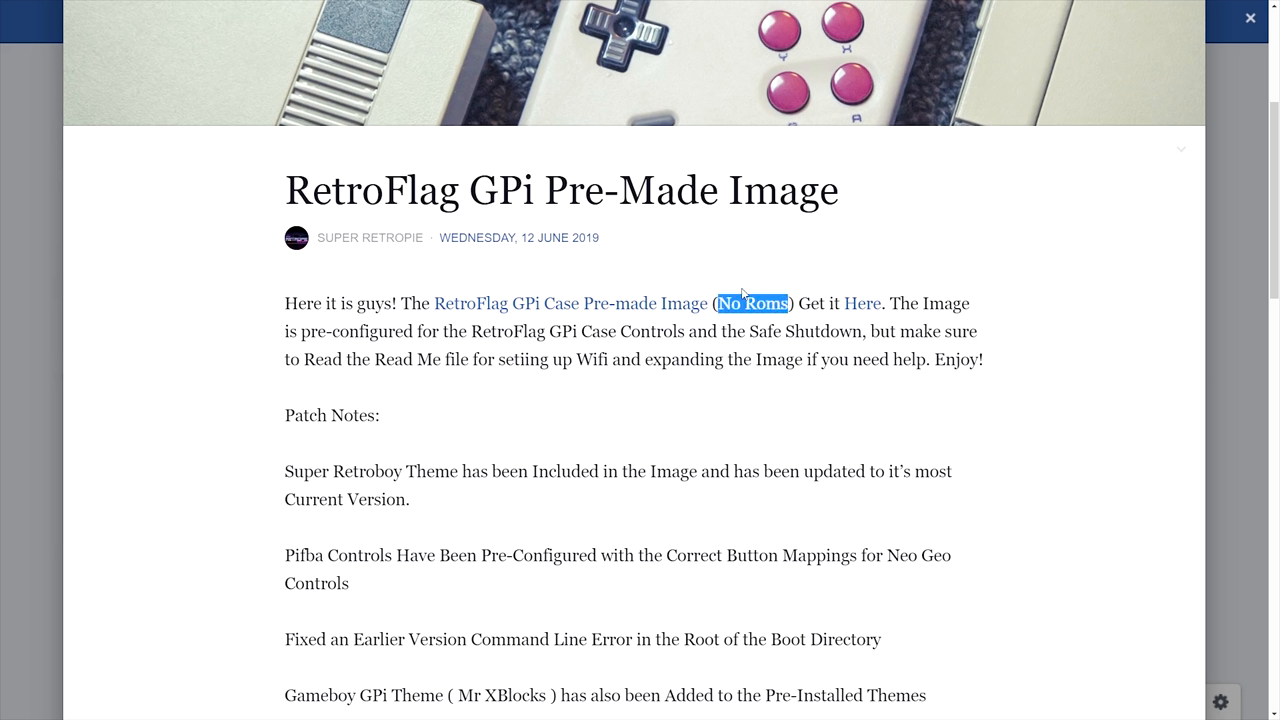